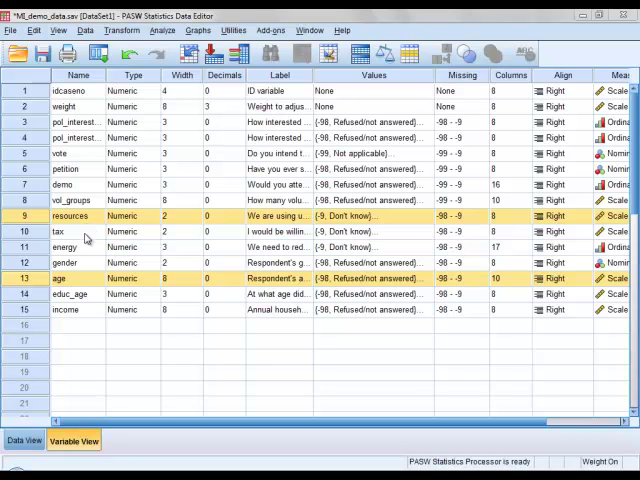
mouse_move(78, 284)
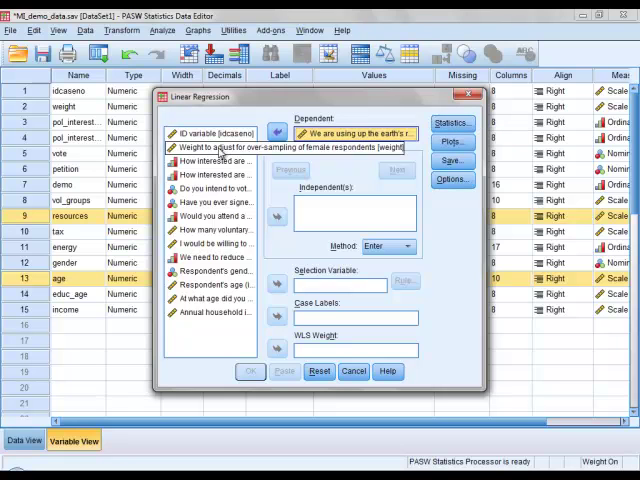
Make Respondent's age the independent variable and go to the regression statistics options
click(216, 284)
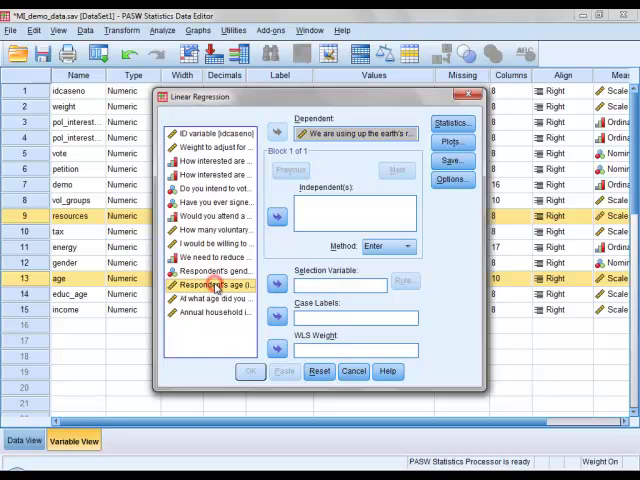
click(276, 216)
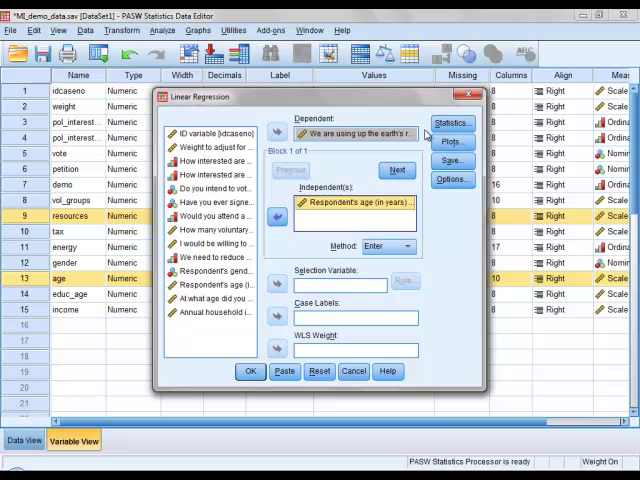
click(452, 122)
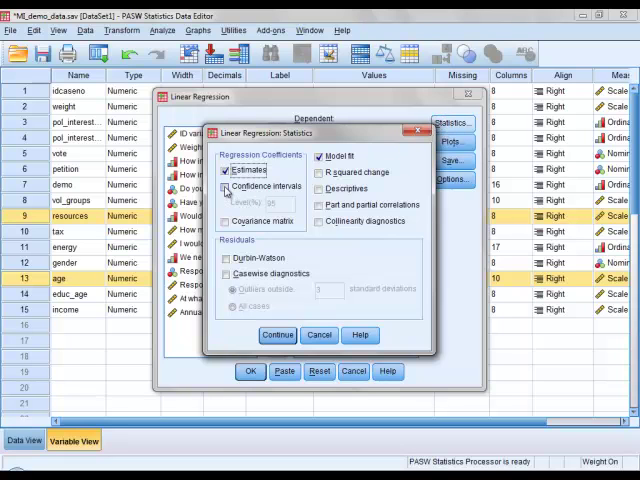
Request 95% confidence intervals for the coefficients and return to the regression setup
click(224, 186)
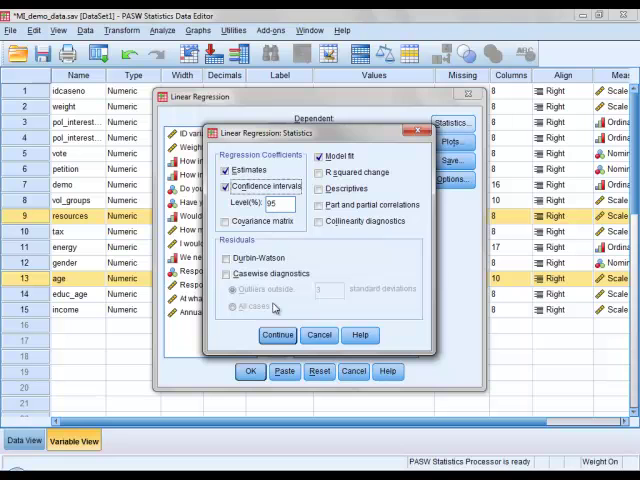
click(278, 334)
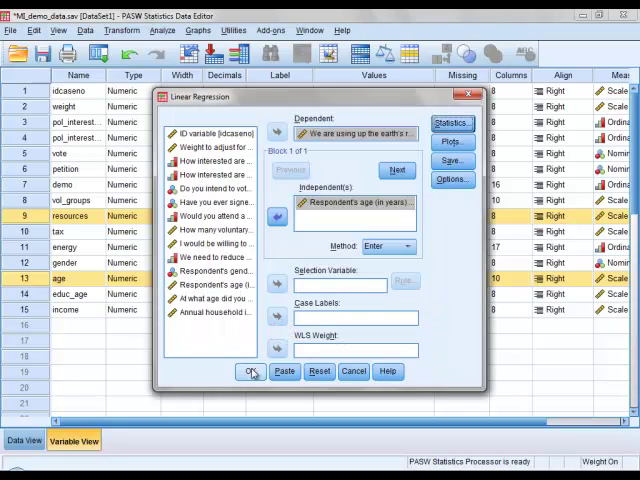
Run the regression of resources on age, producing the Model Summary (R square .033) and ANOVA tables
click(252, 372)
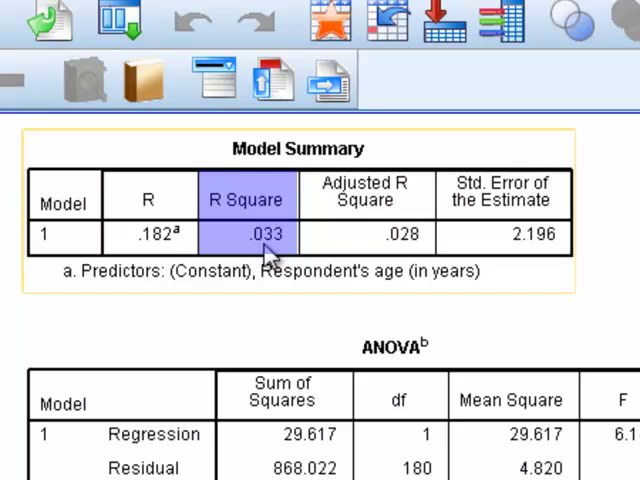
click(246, 236)
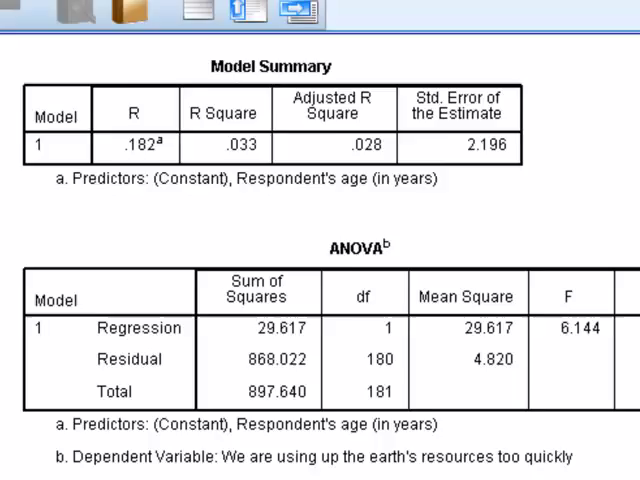
Bring the Coefficients table into view and mark age's 95% confidence interval, .005 to .042
scroll(down, 3)
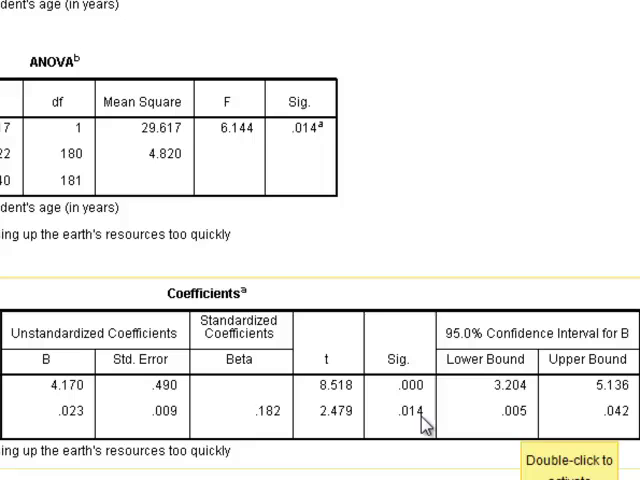
click(484, 412)
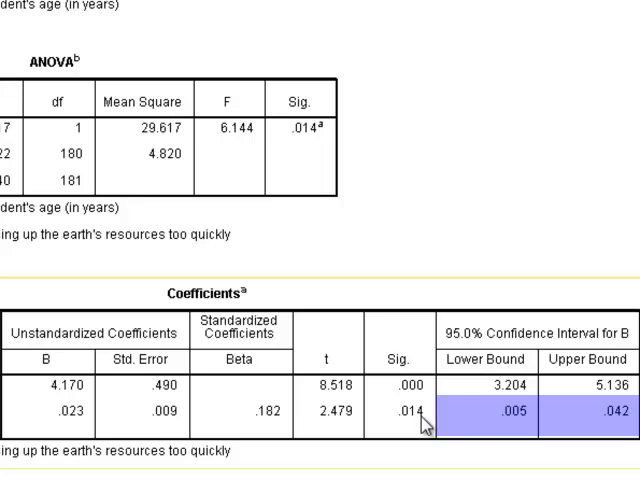
mouse_move(622, 430)
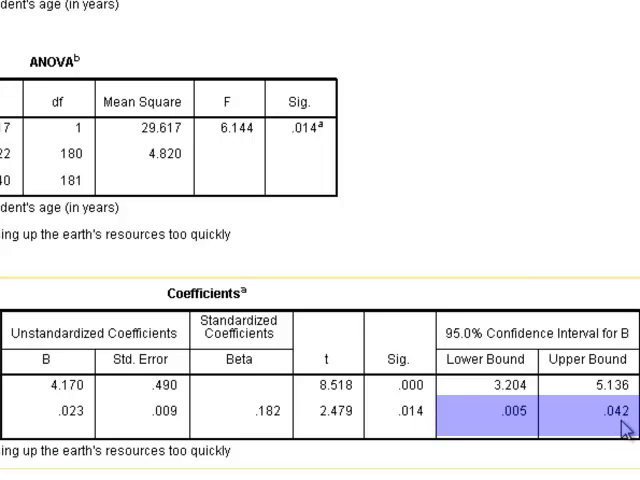